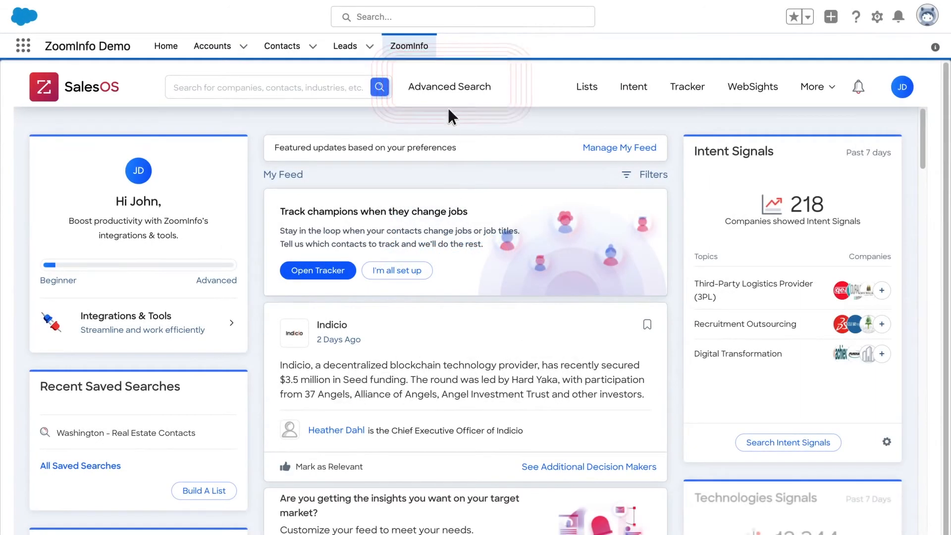
Open Advanced Search from the SalesOS header, landing on the Contacts tab.
{"action": "left_click", "coordinate": [450, 87]}
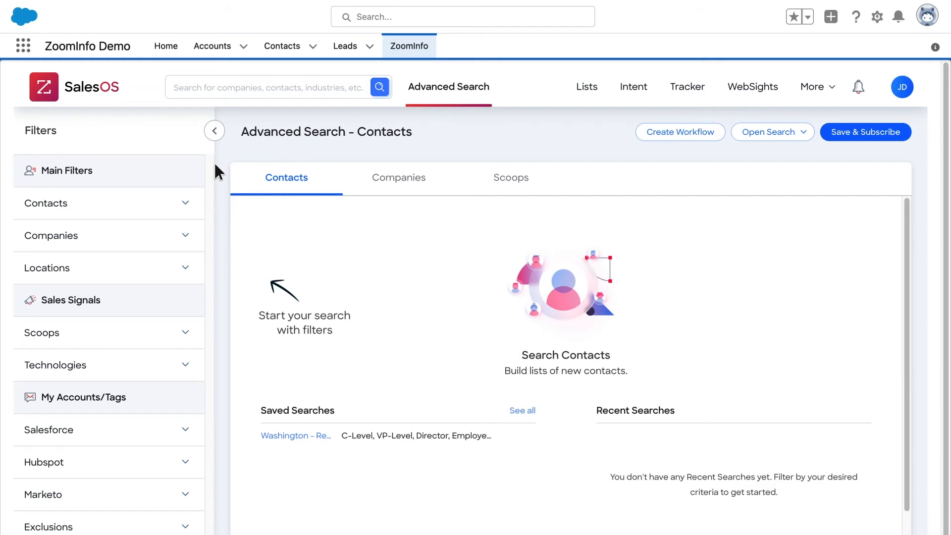
{"action": "mouse_move", "coordinate": [188, 209]}
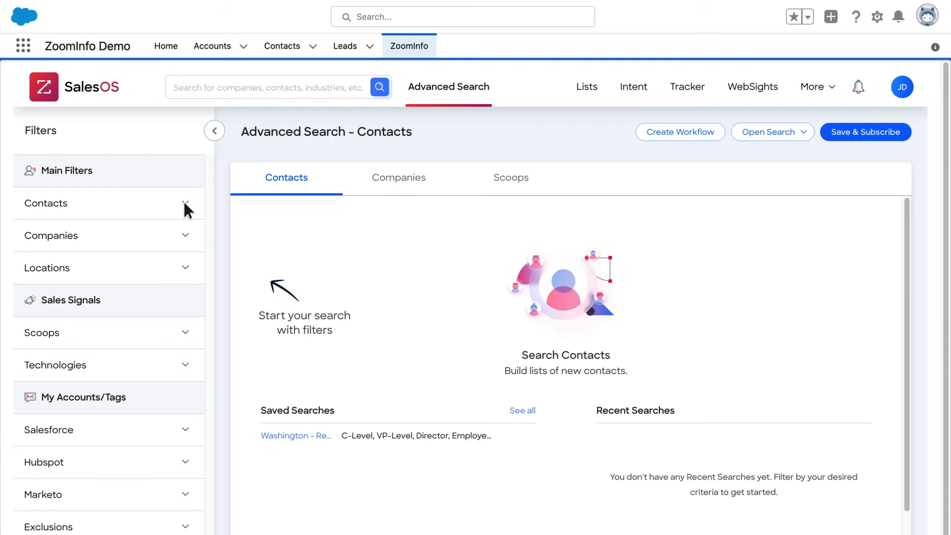
{"action": "mouse_move", "coordinate": [188, 274]}
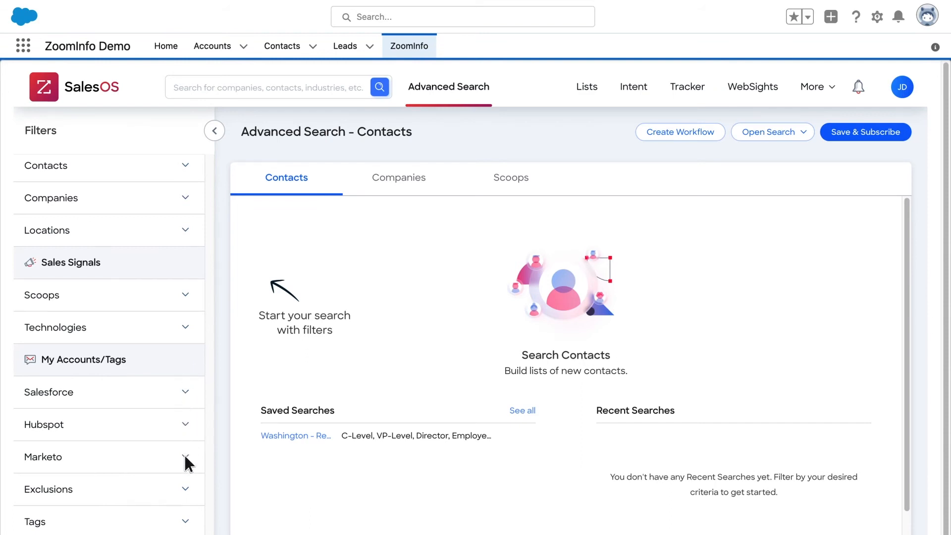
{"action": "mouse_move", "coordinate": [188, 527]}
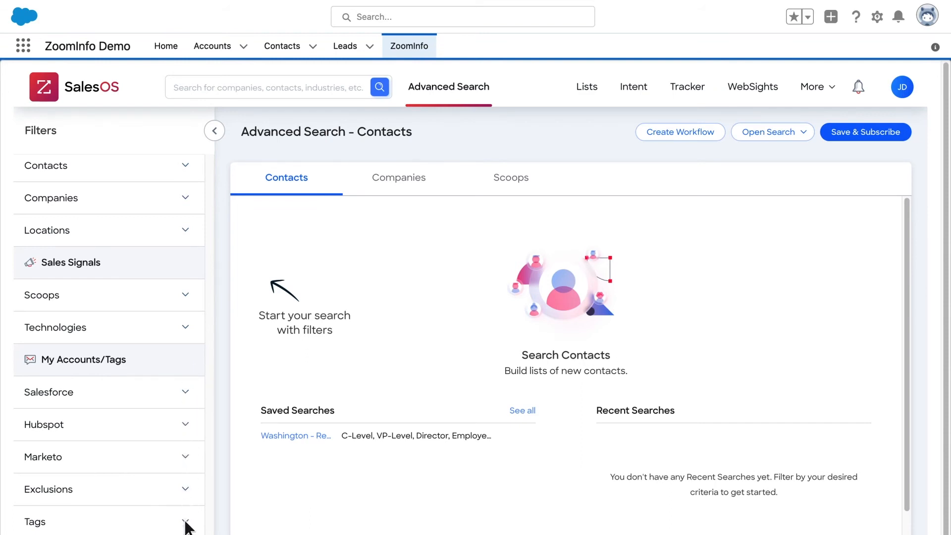
{"action": "left_click", "coordinate": [295, 435]}
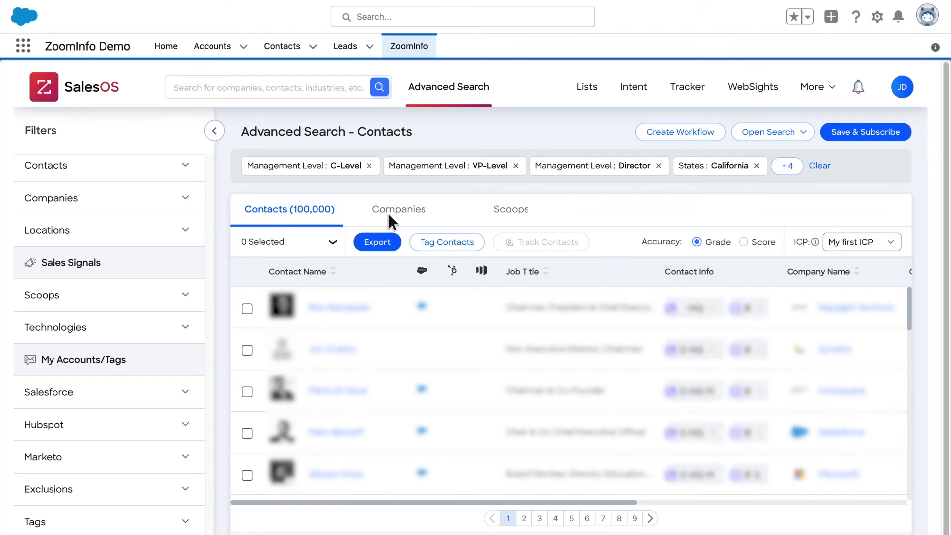
{"action": "mouse_move", "coordinate": [515, 219]}
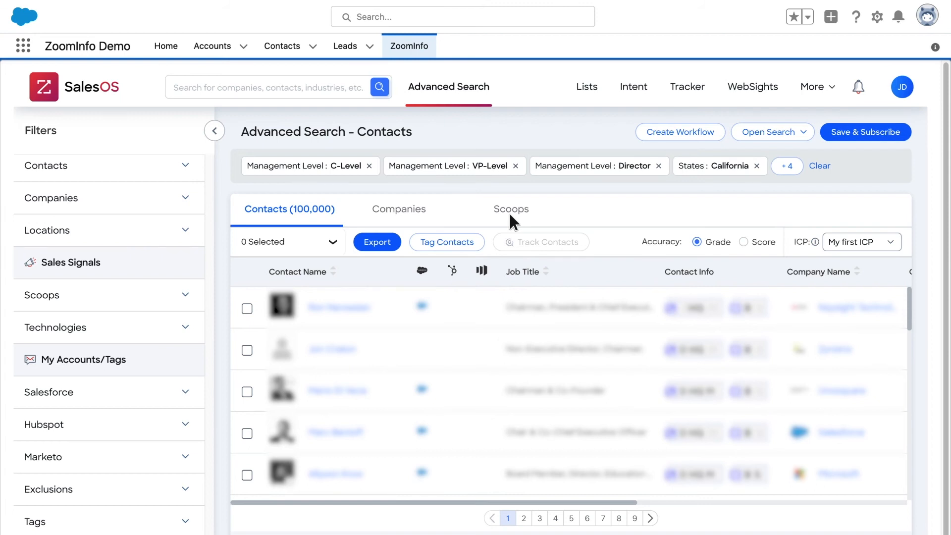
Show the Contact and Lead export options for the 100,000 filtered contact results.
{"action": "left_click", "coordinate": [377, 243]}
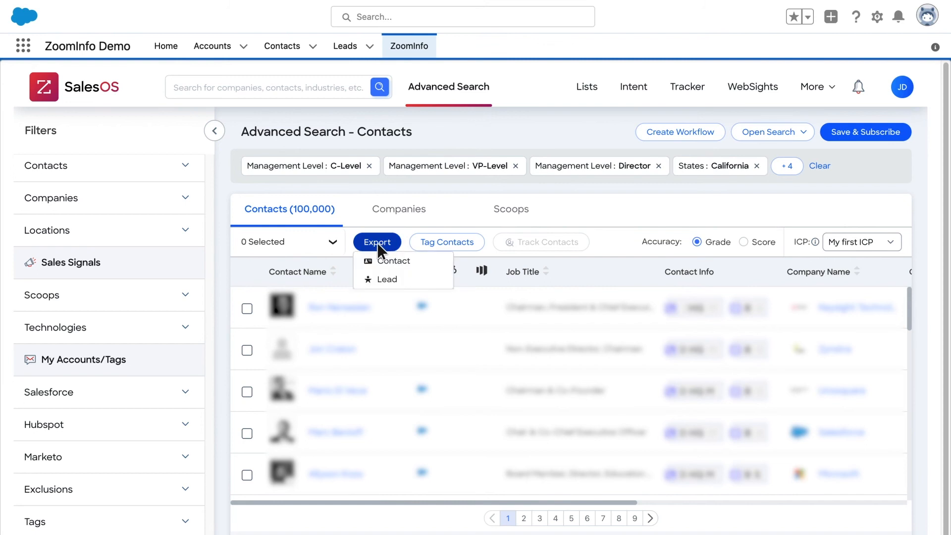